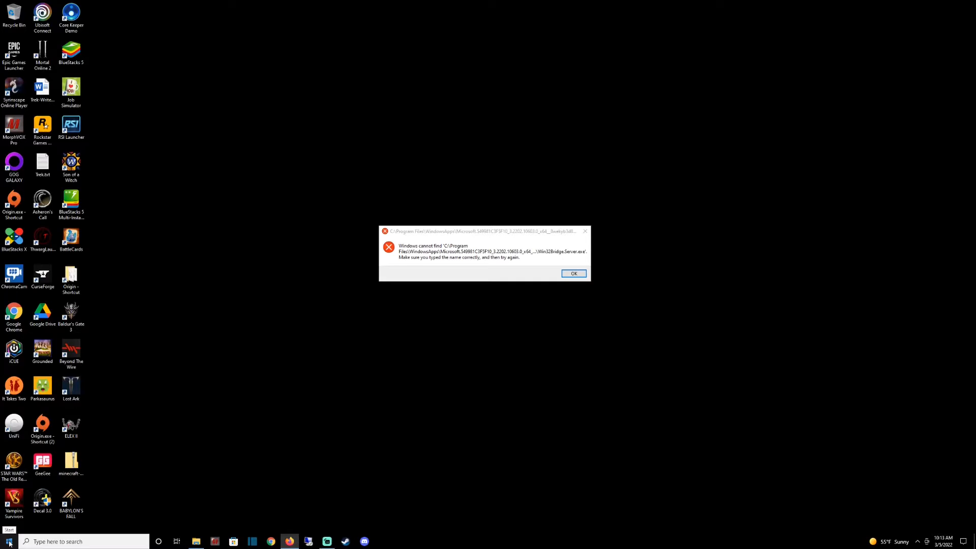
# - Launch Windows Settings from the Start menu's expanded left rail
pyautogui.click(9, 541)
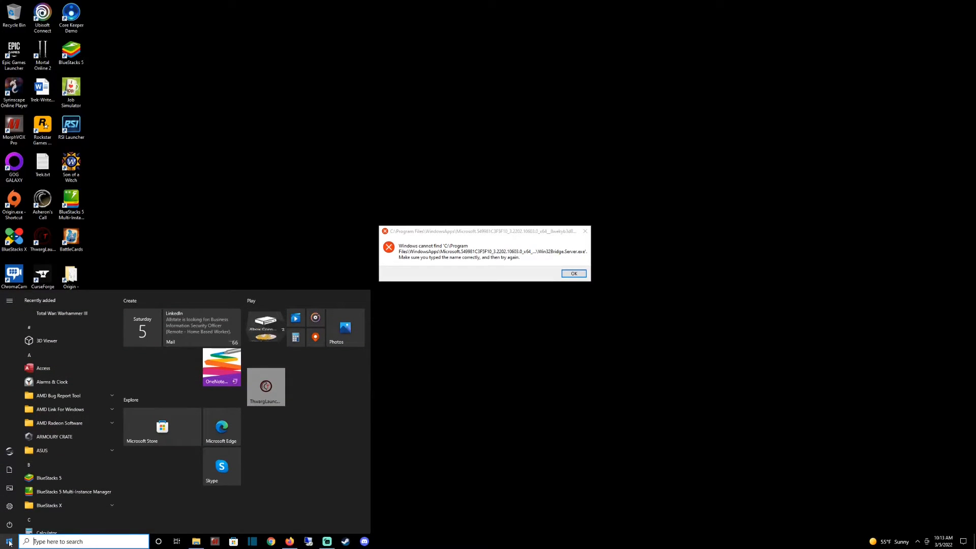
pyautogui.click(10, 300)
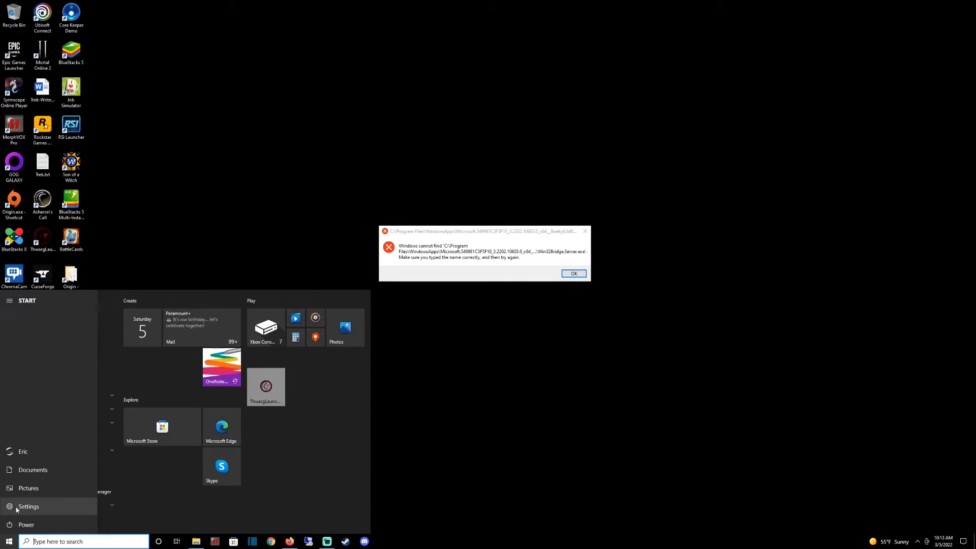
pyautogui.click(28, 506)
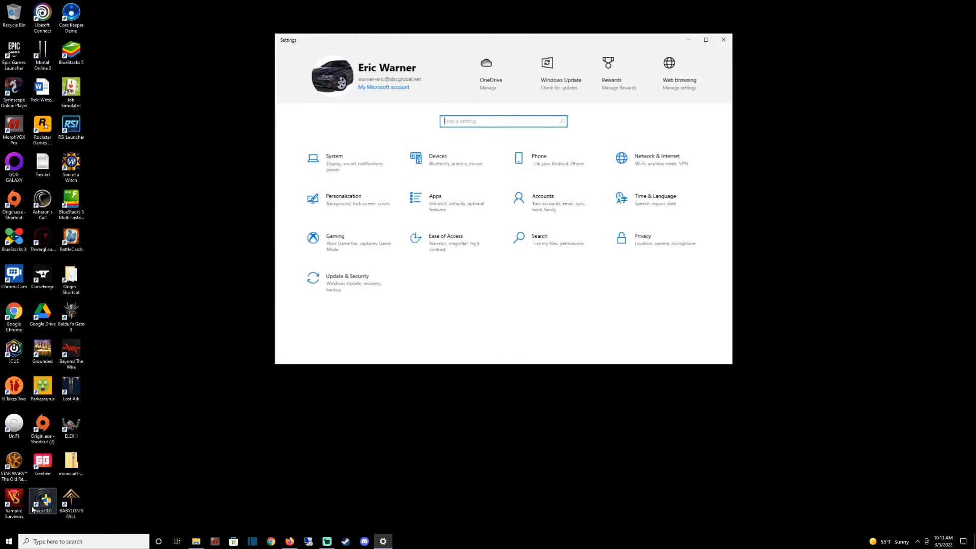
# - Go to the Apps category to show Apps & features with 164 apps
pyautogui.click(705, 39)
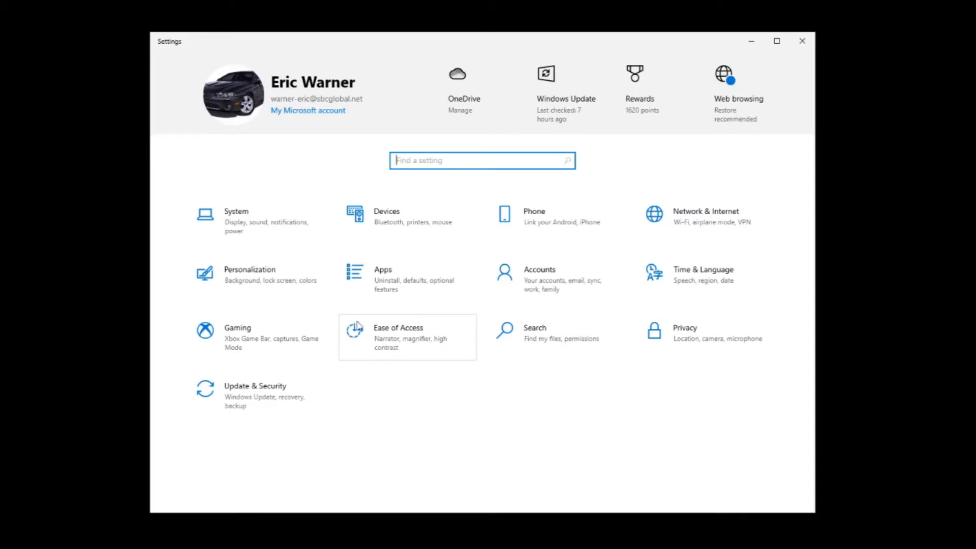
pyautogui.moveTo(456, 160)
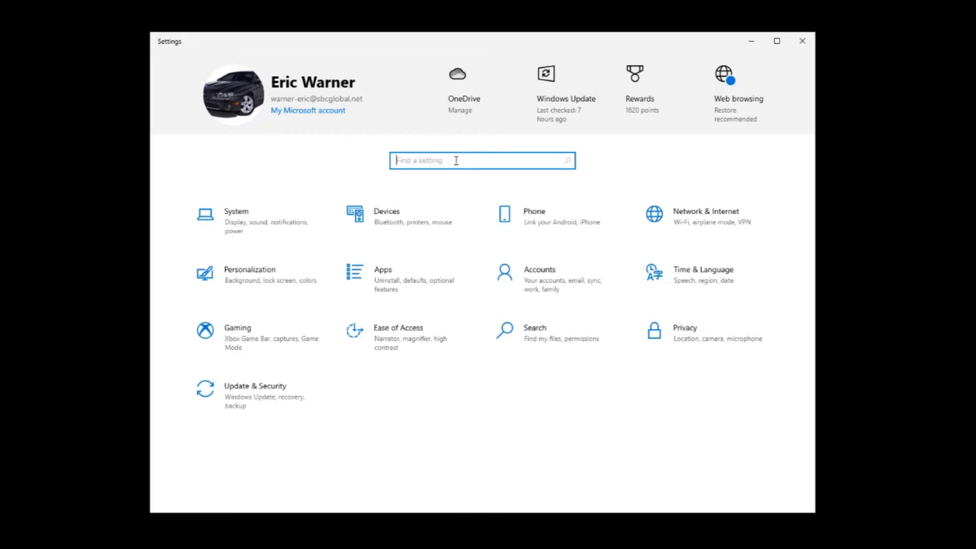
pyautogui.moveTo(433, 355)
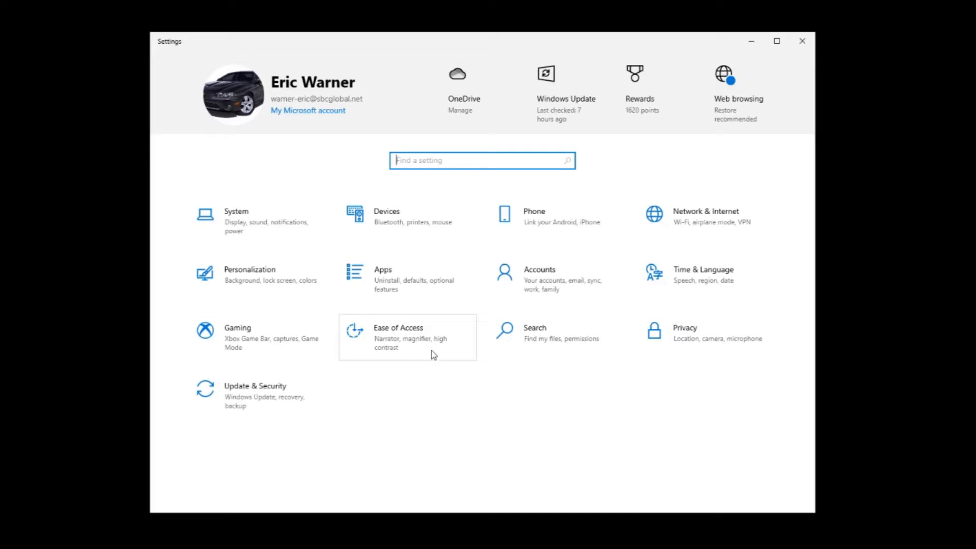
pyautogui.moveTo(395, 280)
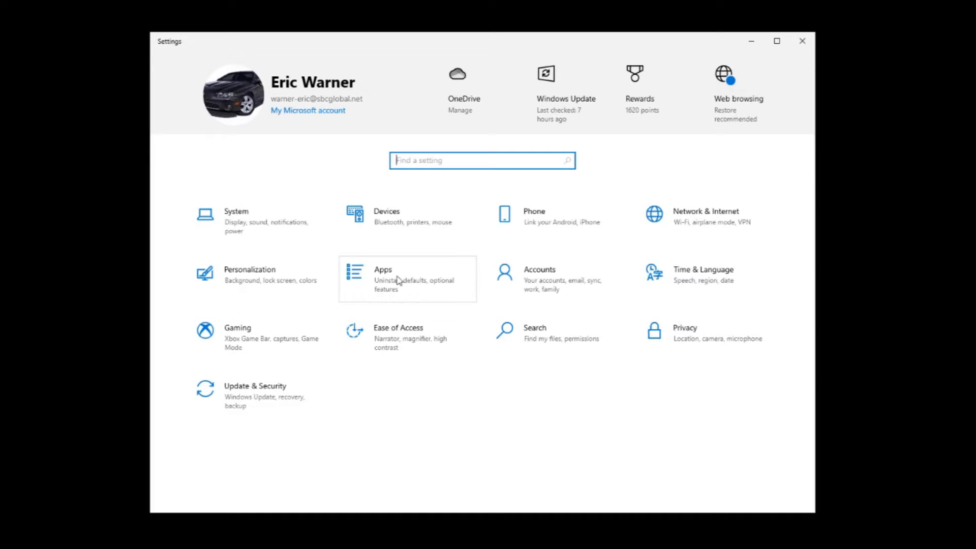
pyautogui.moveTo(602, 189)
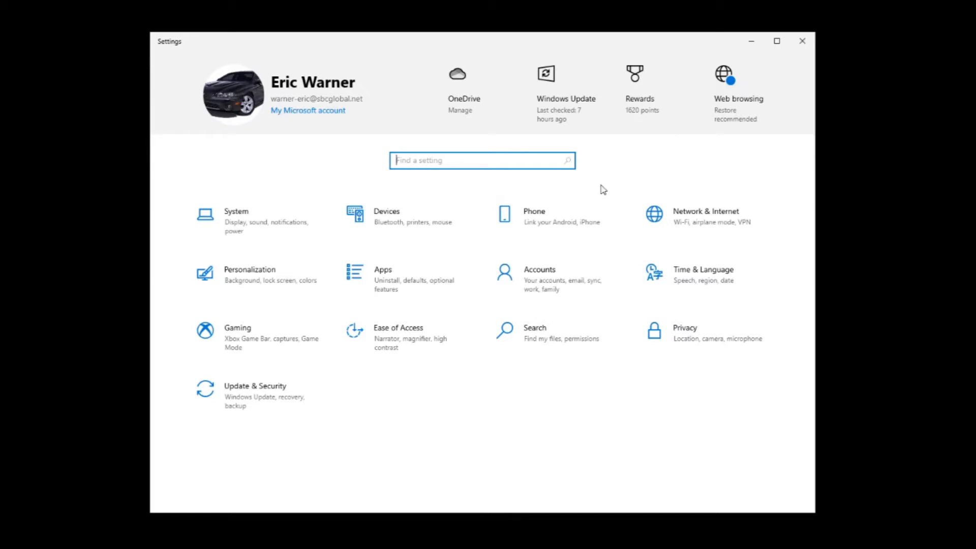
pyautogui.moveTo(543, 168)
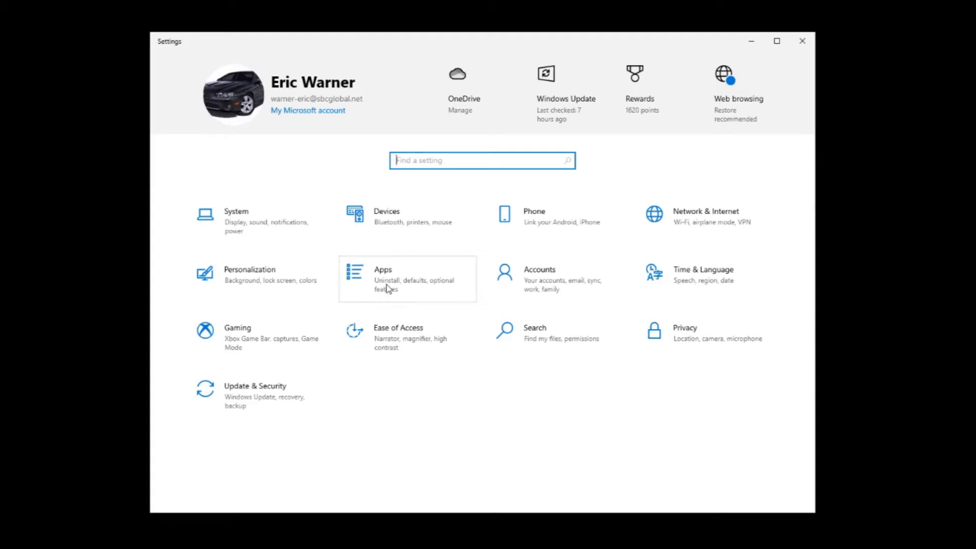
pyautogui.click(407, 279)
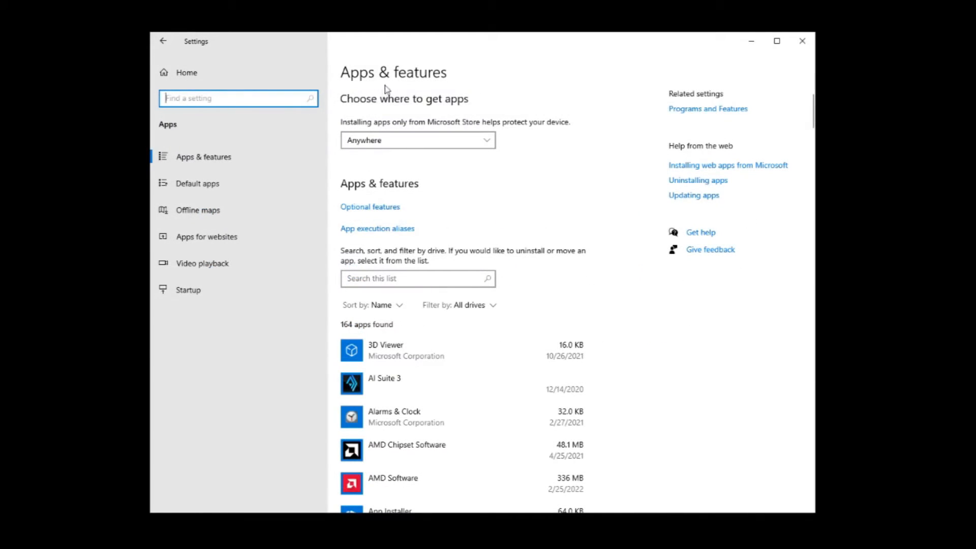
pyautogui.moveTo(405, 97)
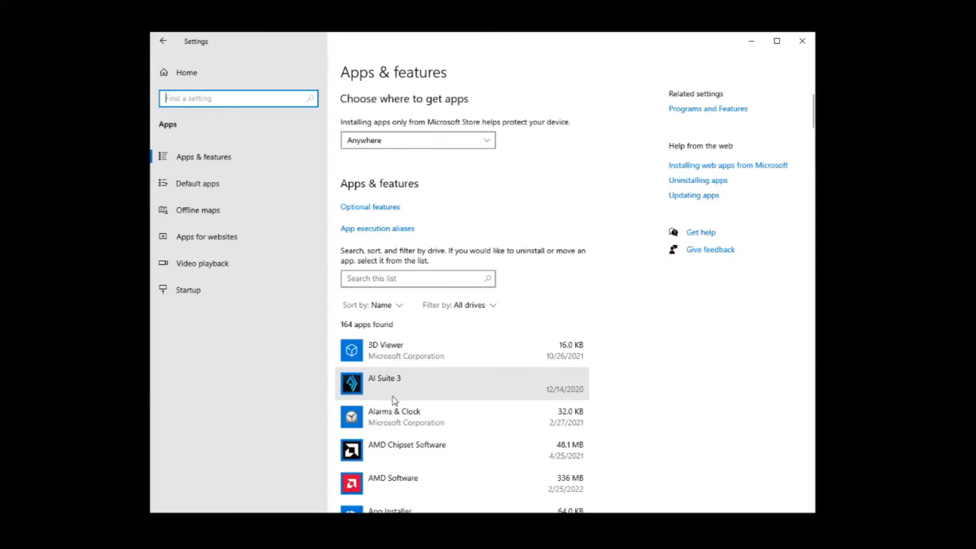
# - Scroll the app list down to Cortana and open its Advanced options
pyautogui.scroll(-3)
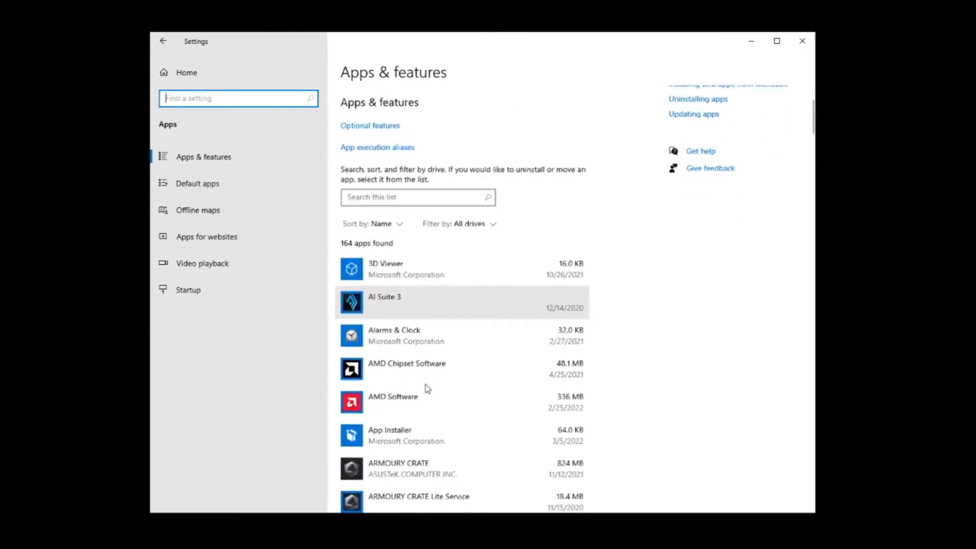
pyautogui.scroll(-3)
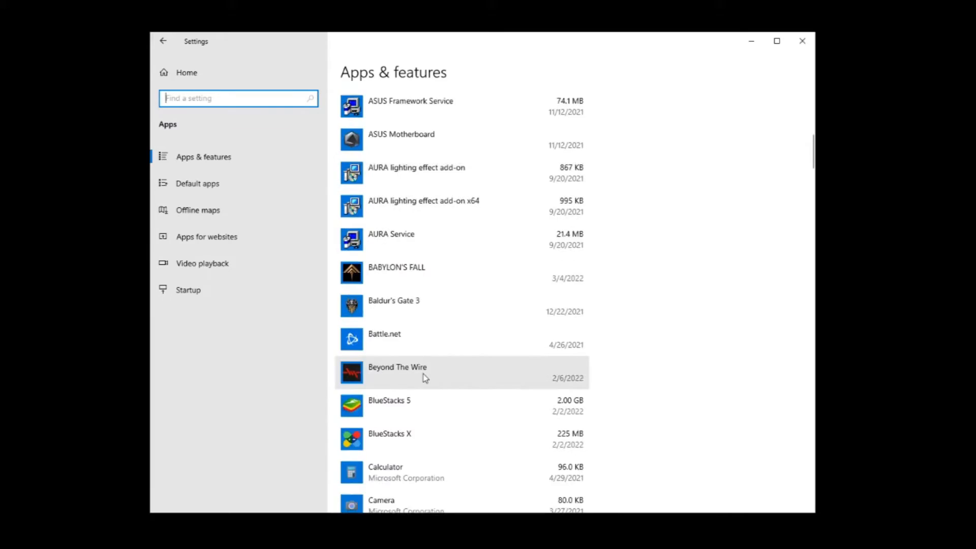
pyautogui.scroll(-3)
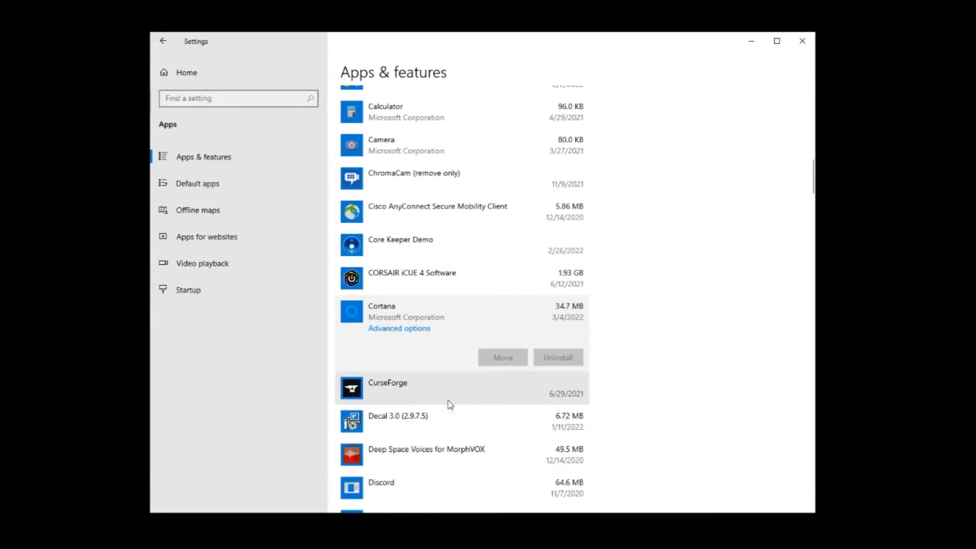
pyautogui.moveTo(400, 334)
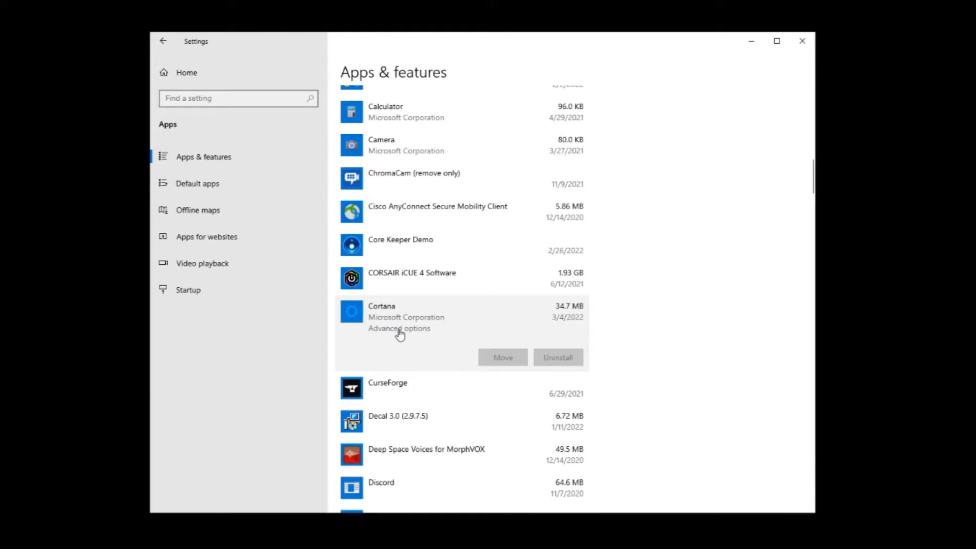
pyautogui.click(399, 328)
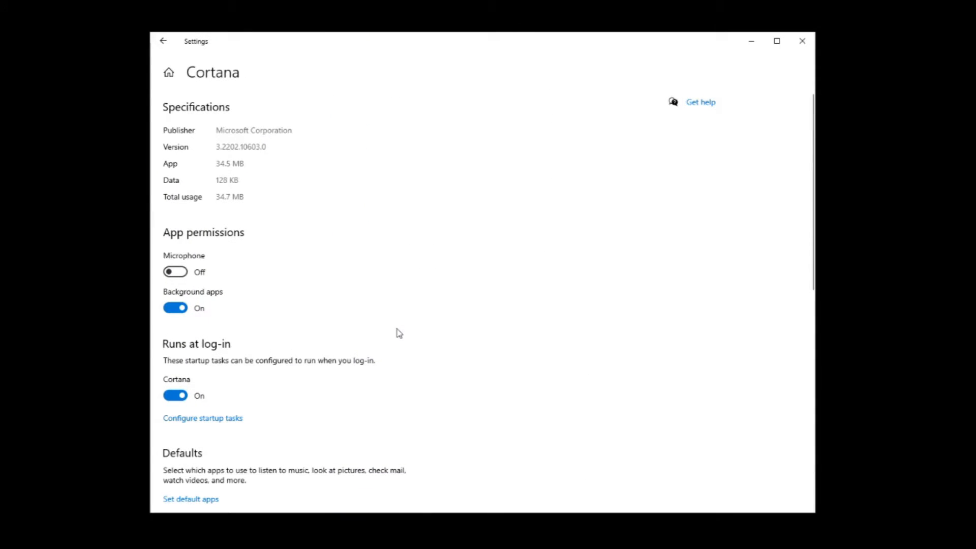
# - Scroll to the Reset section and reset the Cortana app
pyautogui.scroll(-3)
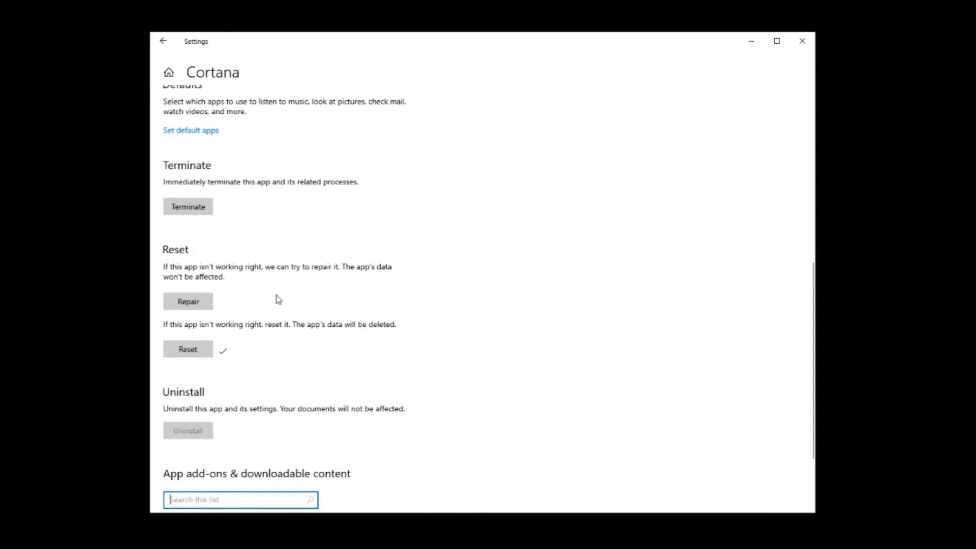
pyautogui.moveTo(802, 41)
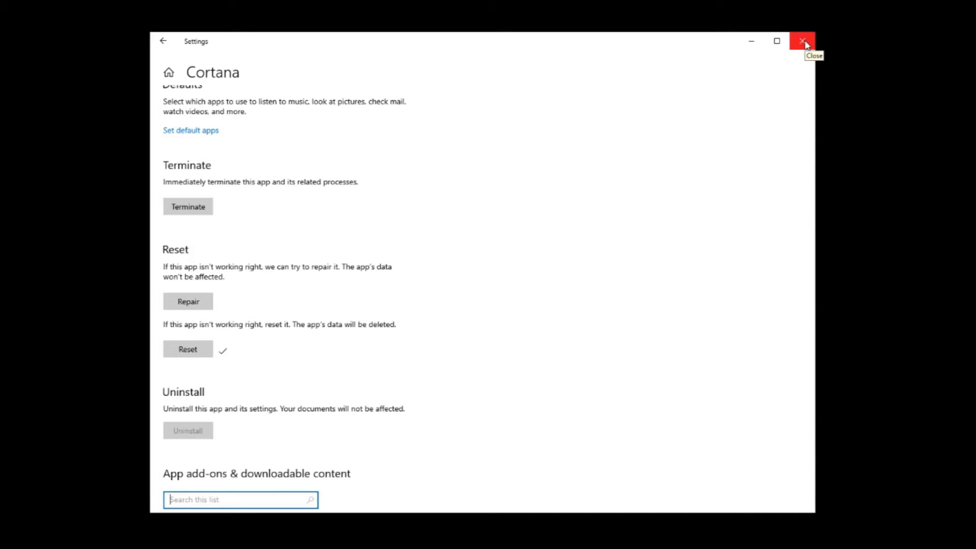
pyautogui.moveTo(803, 42)
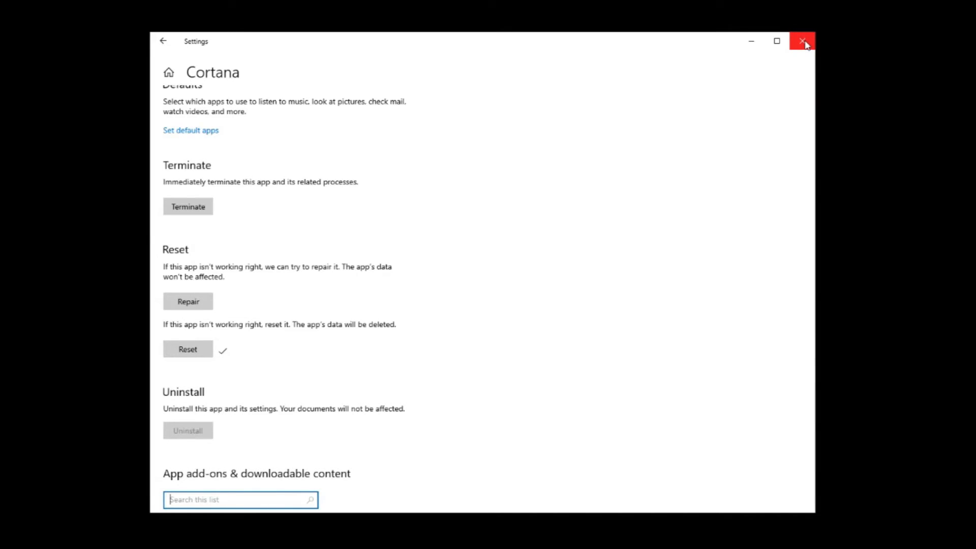